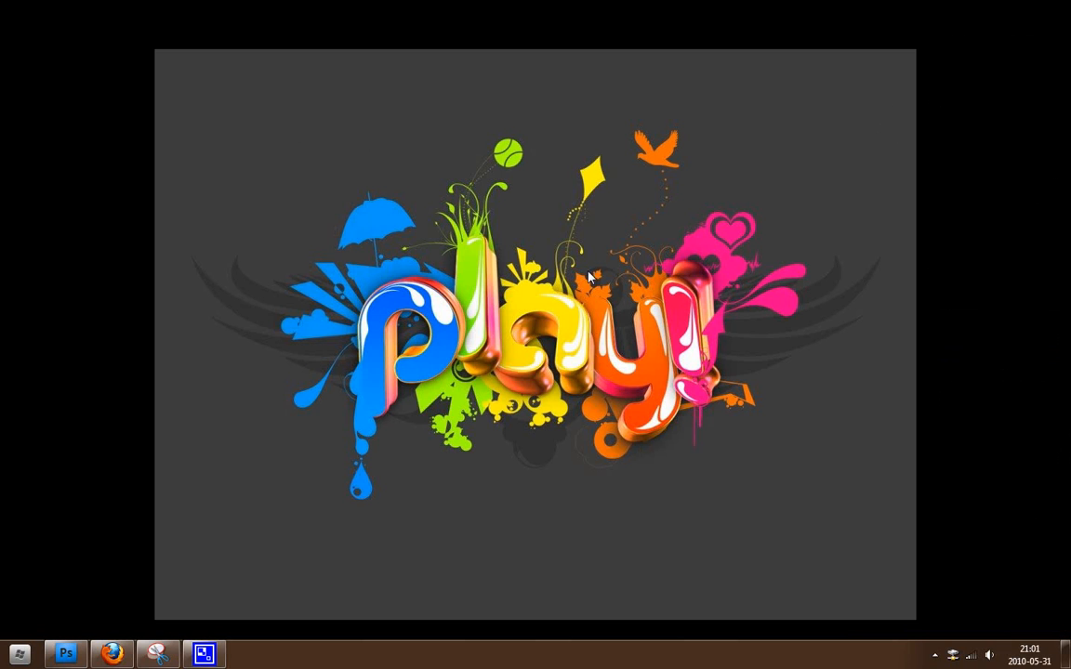
pyautogui.moveTo(541, 349)
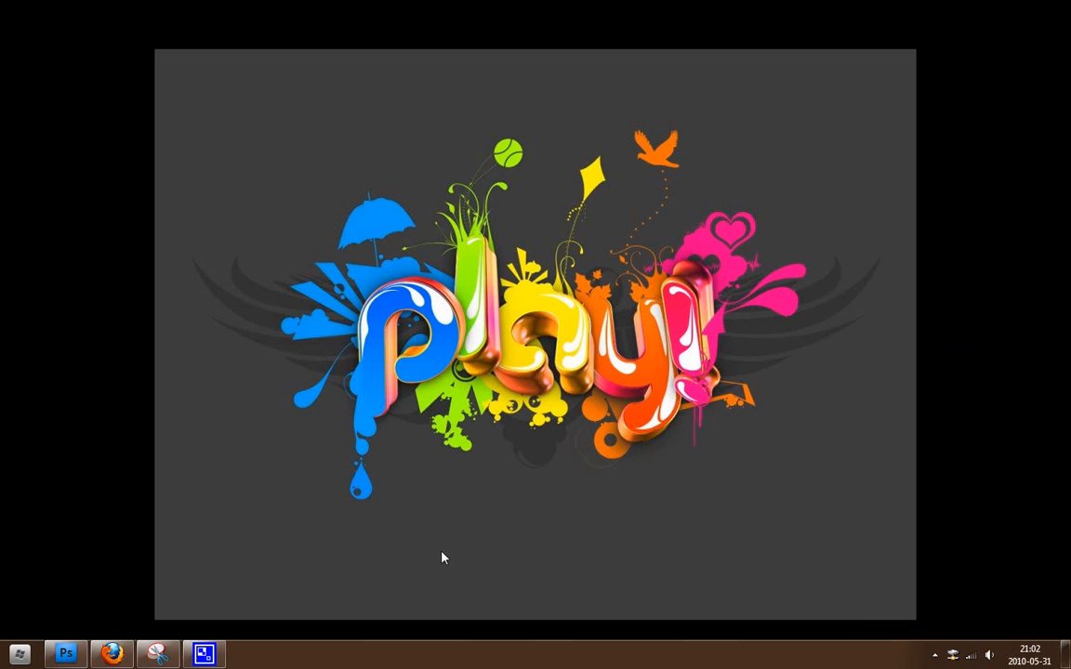
pyautogui.moveTo(221, 341)
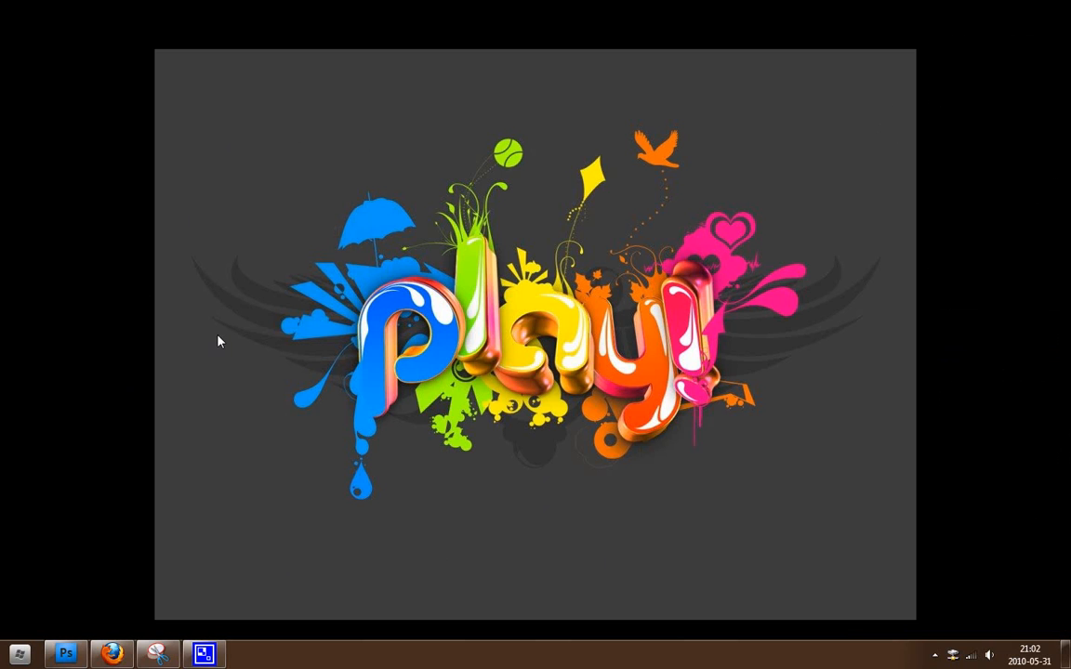
pyautogui.moveTo(624, 504)
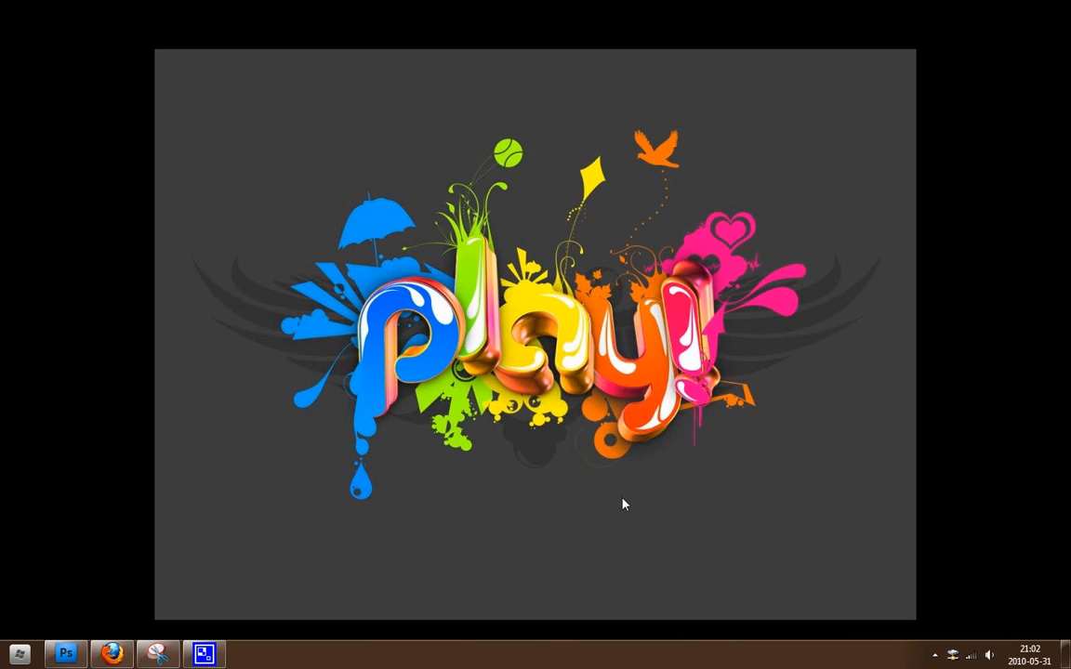
# Step: Open Anpassa from the desktop menu and try the Fit and Fill picture positions
pyautogui.rightClick(623, 503)
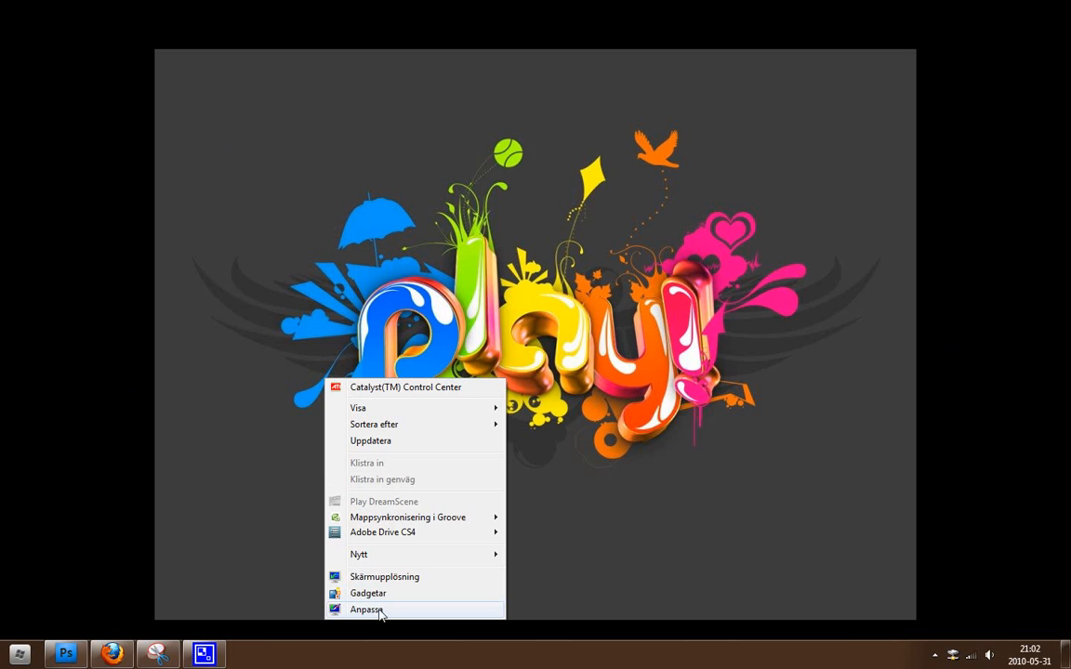
pyautogui.click(365, 609)
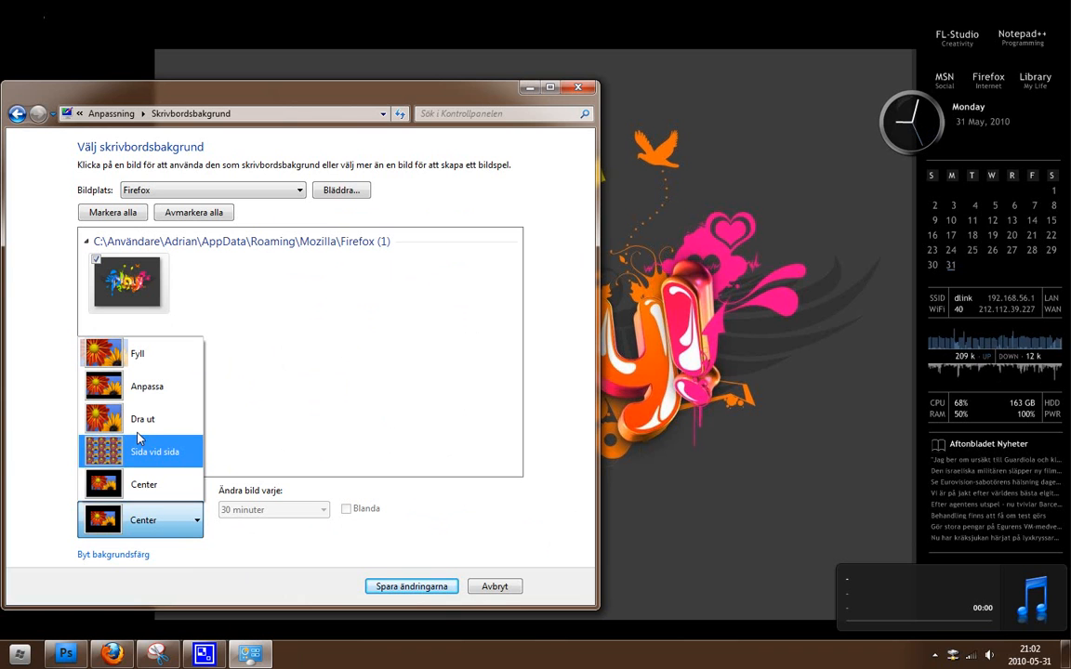
pyautogui.click(147, 386)
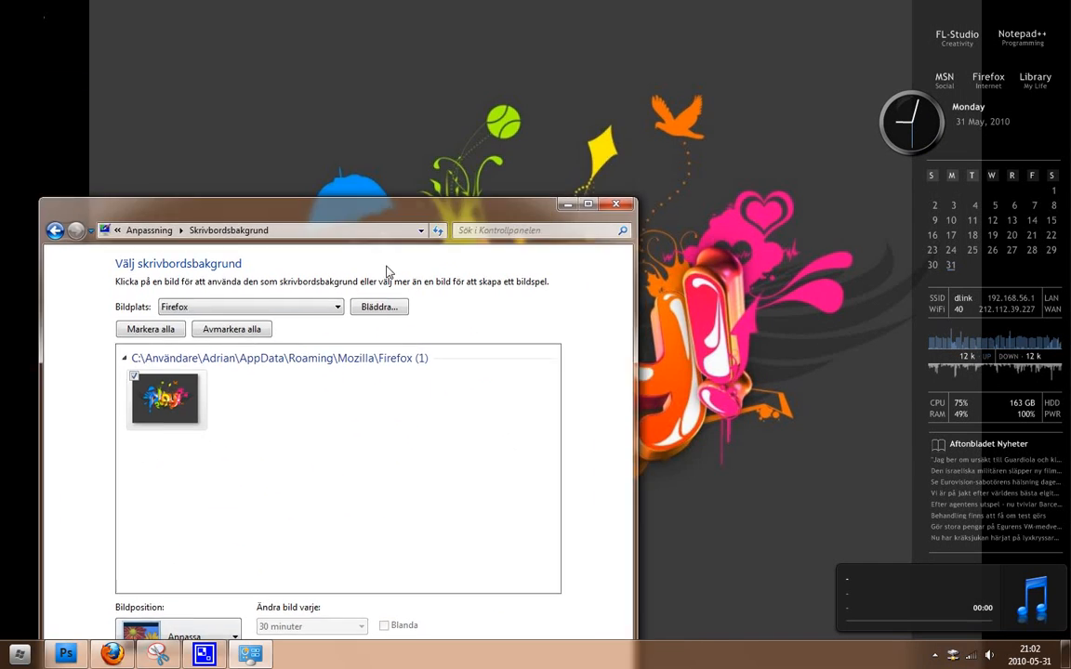
pyautogui.click(318, 522)
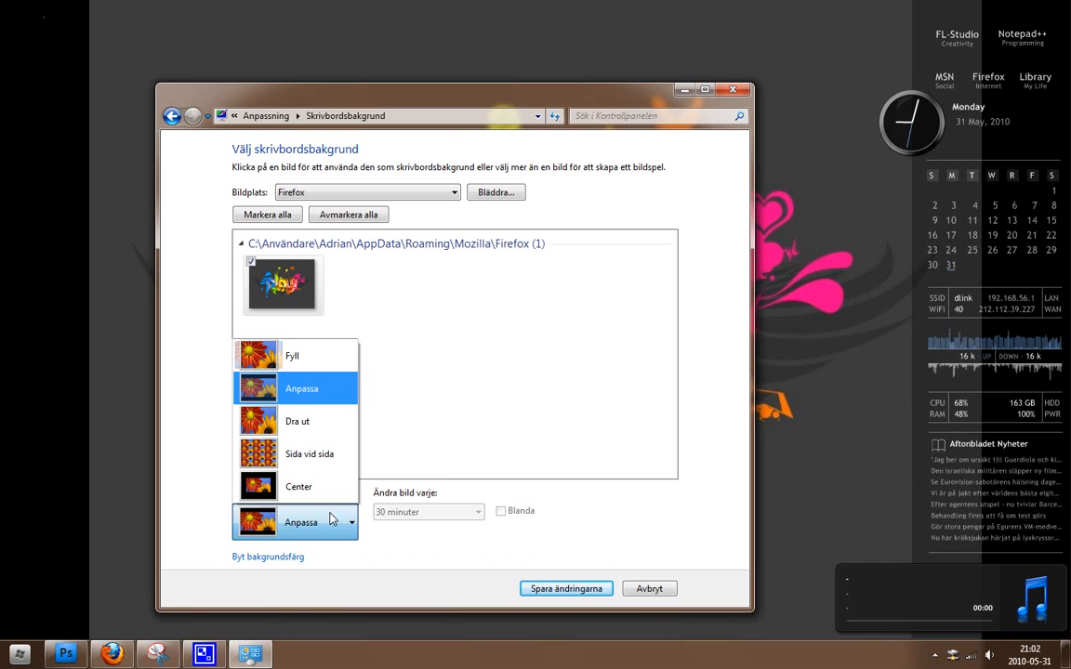
pyautogui.click(291, 355)
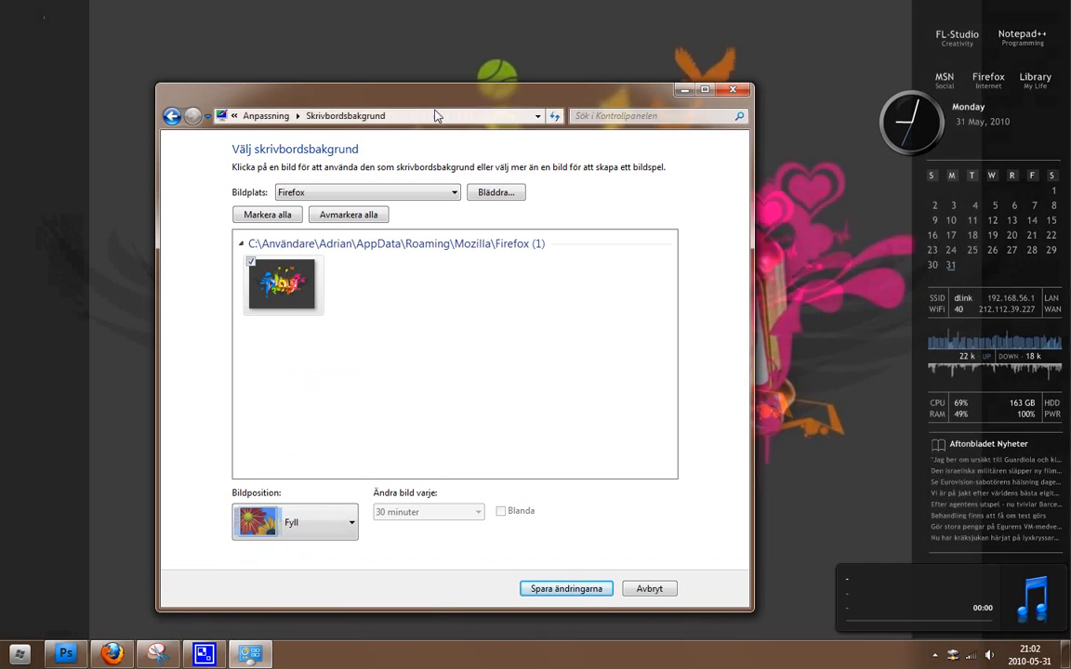
pyautogui.click(566, 589)
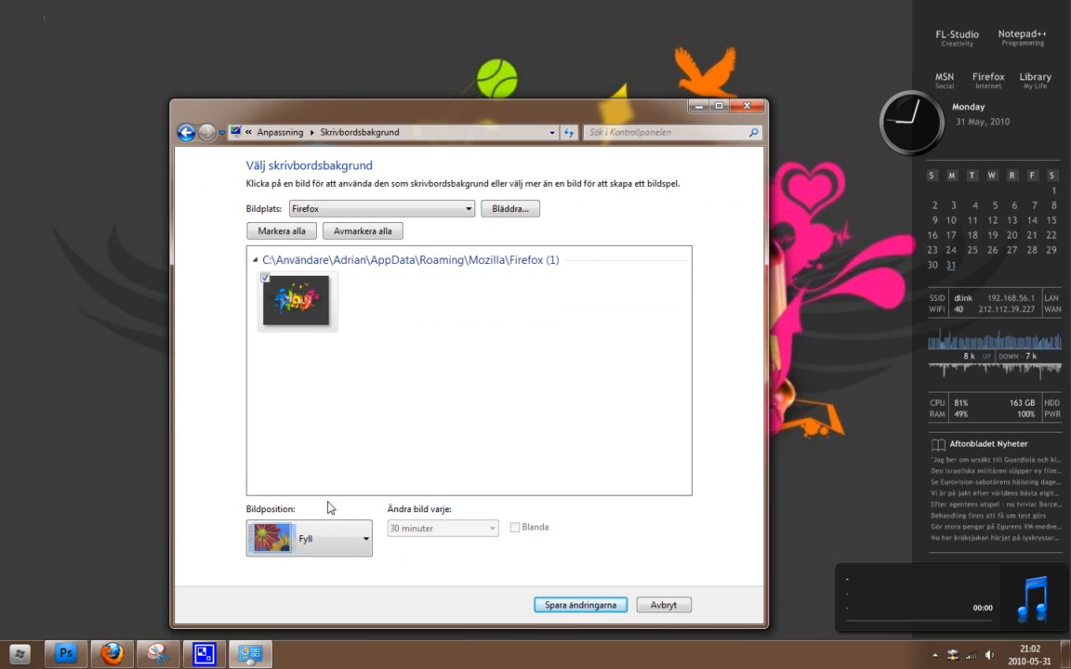
# Step: Set Bildposition to Center and save the changes
pyautogui.click(364, 539)
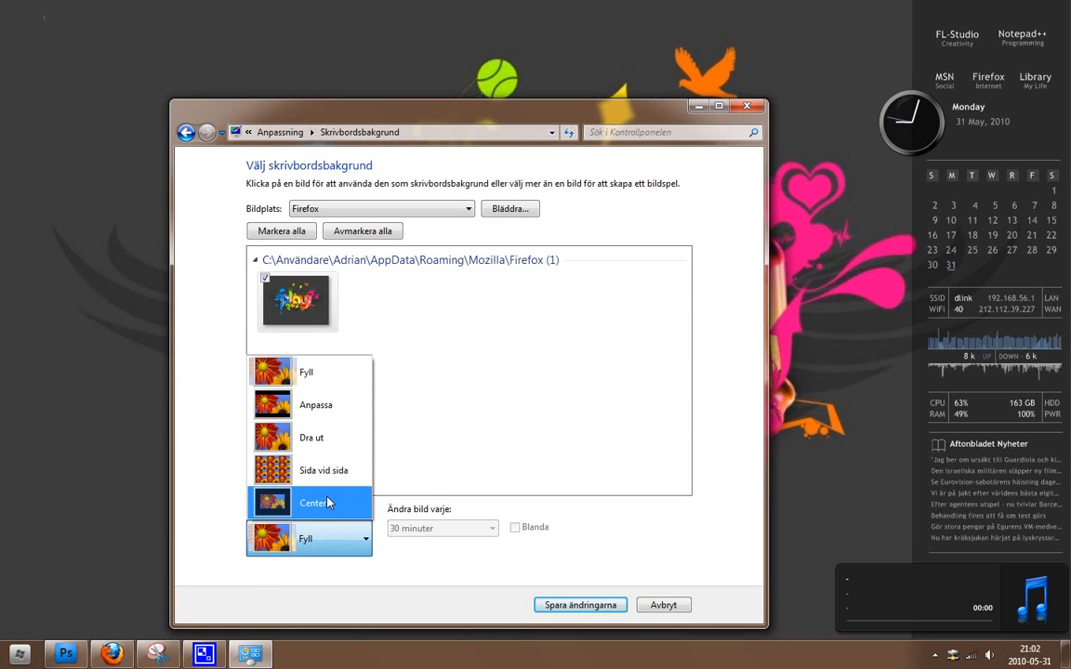
pyautogui.click(314, 502)
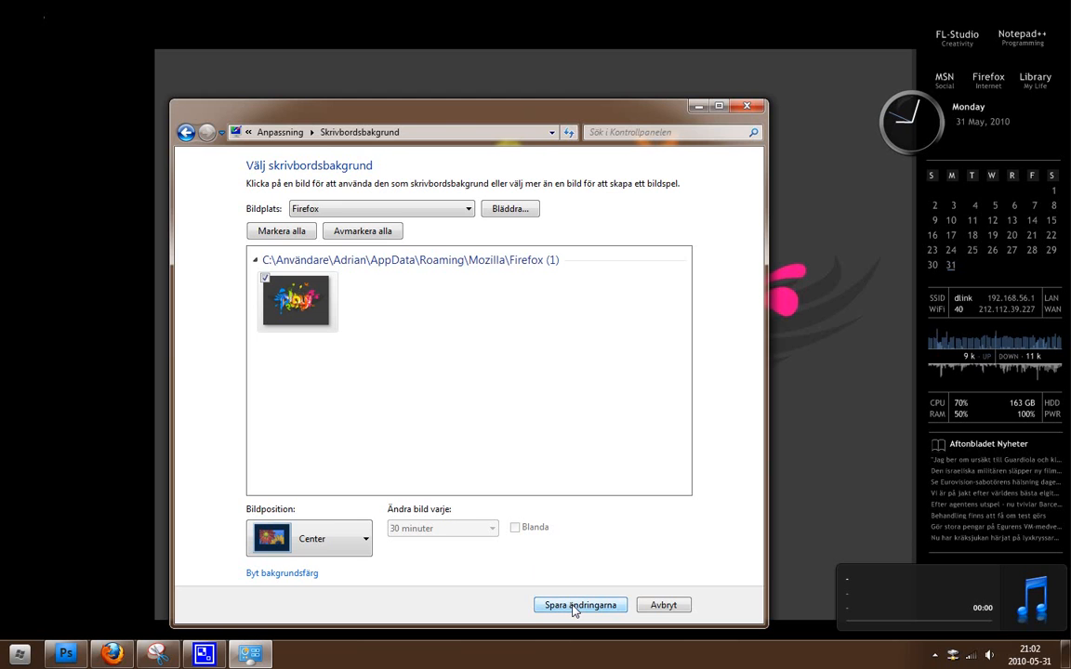
pyautogui.click(580, 605)
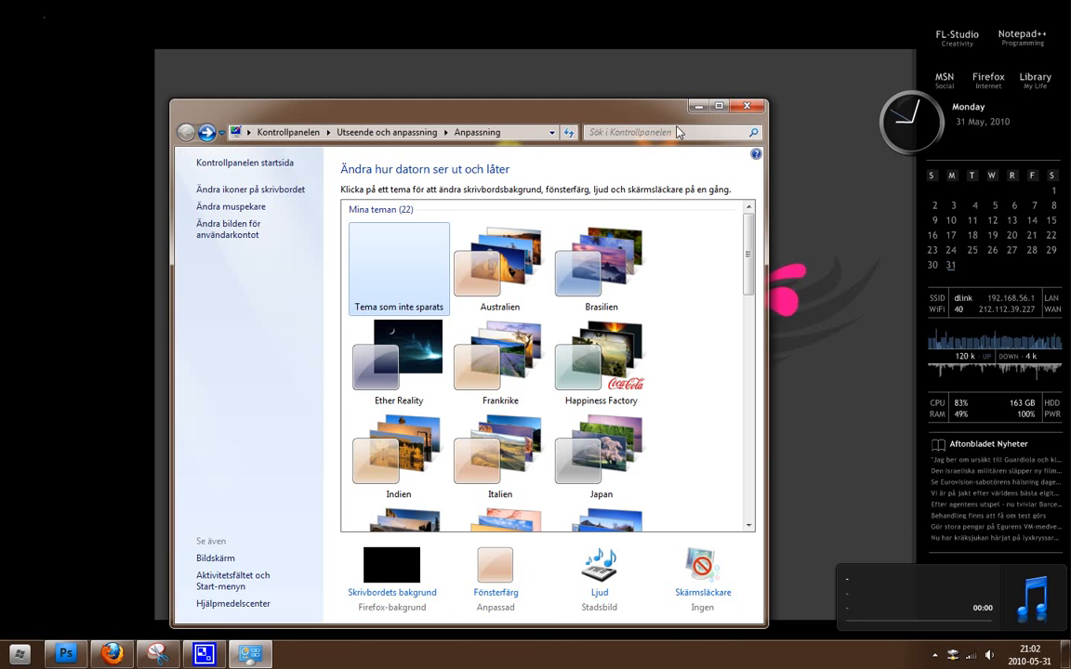
# Step: View the centered wallpaper on the desktop, then reopen Skrivbordets bakgrund
pyautogui.click(747, 105)
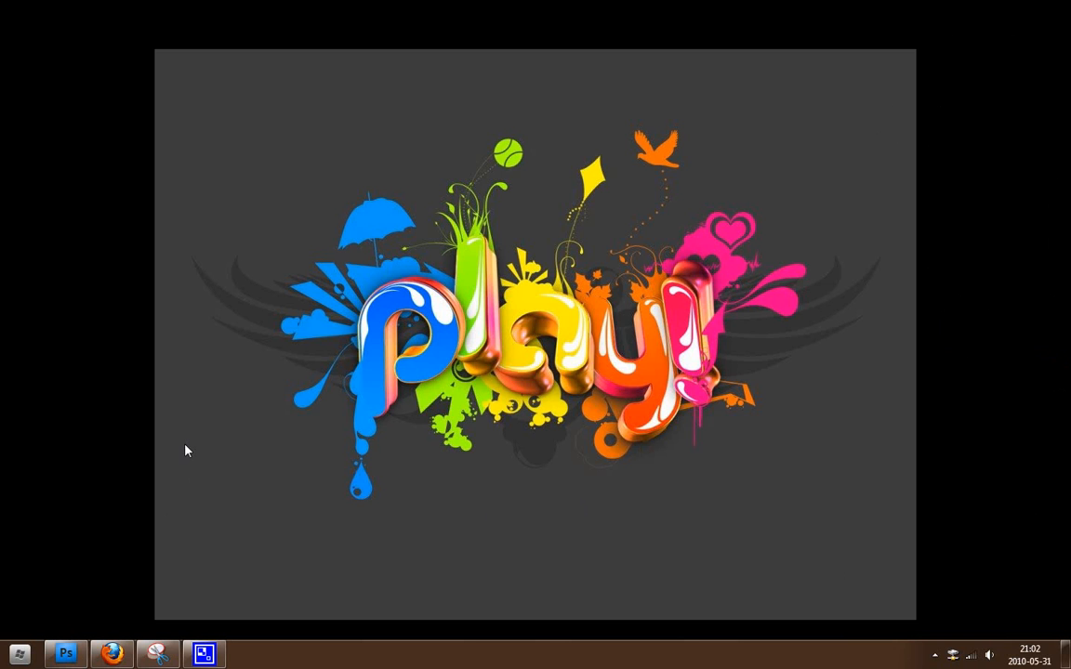
pyautogui.moveTo(220, 458)
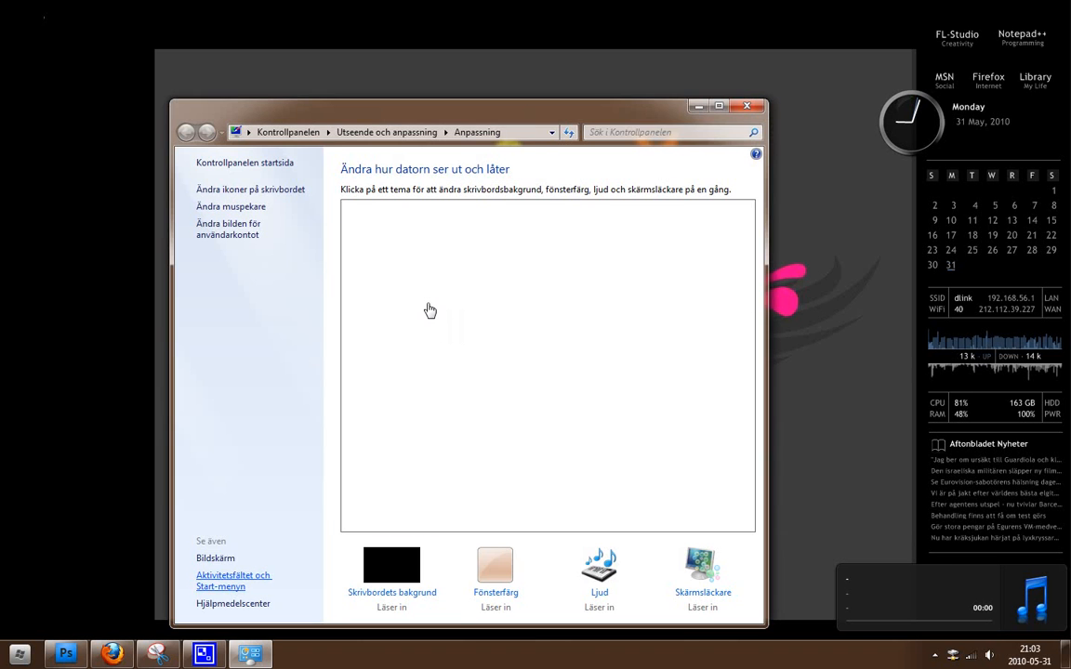
pyautogui.click(391, 571)
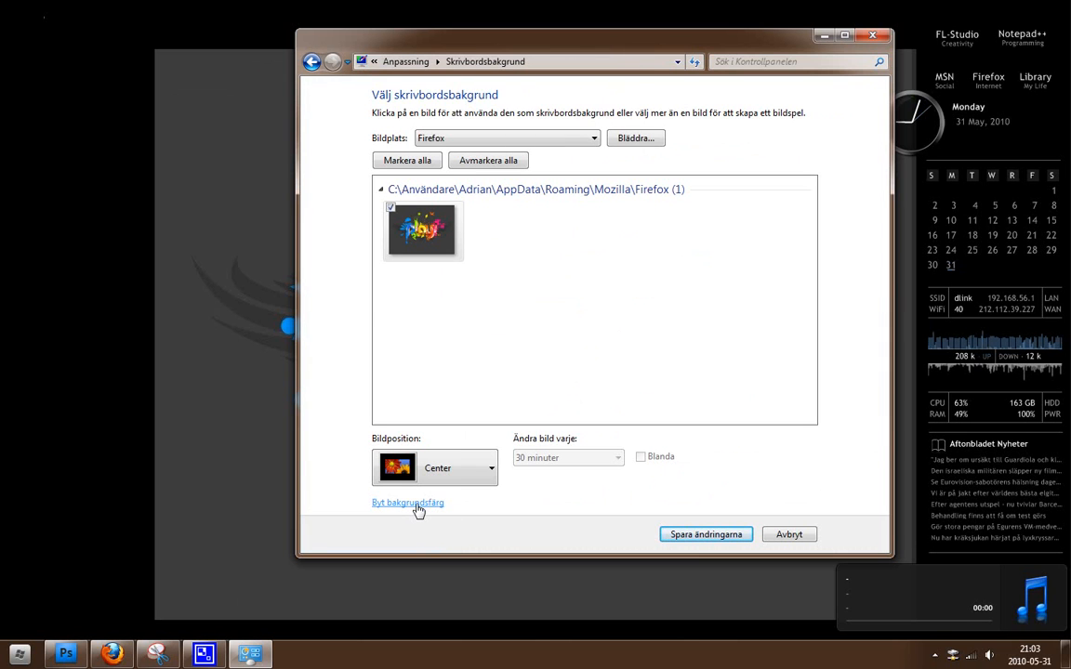
# Step: Open the background colour picker, currently set to black
pyautogui.click(407, 502)
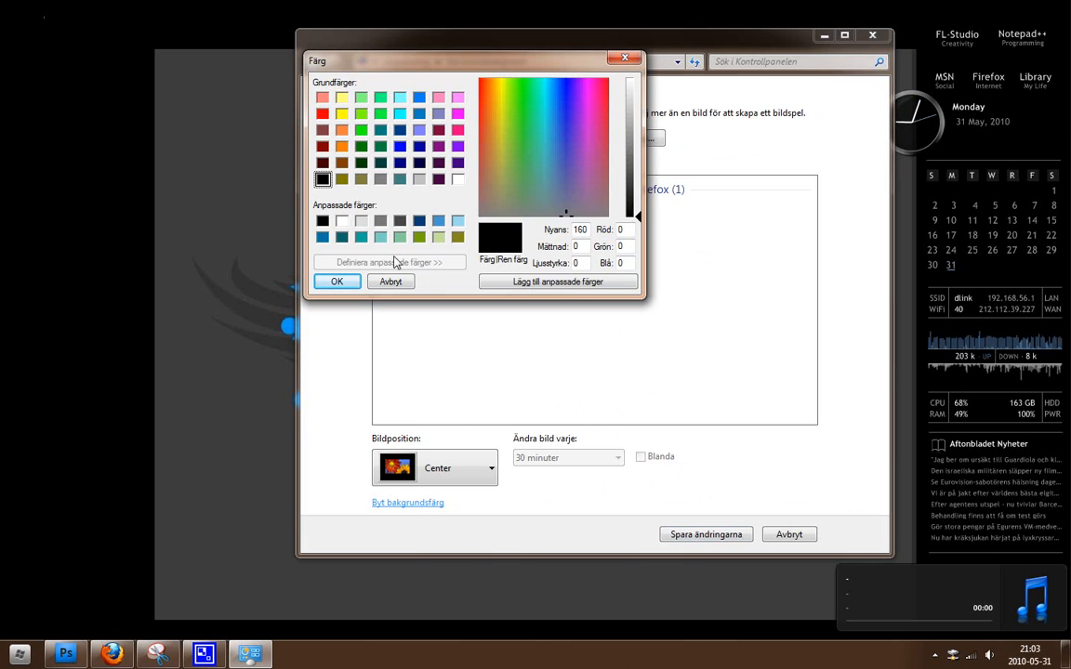
pyautogui.moveTo(341, 187)
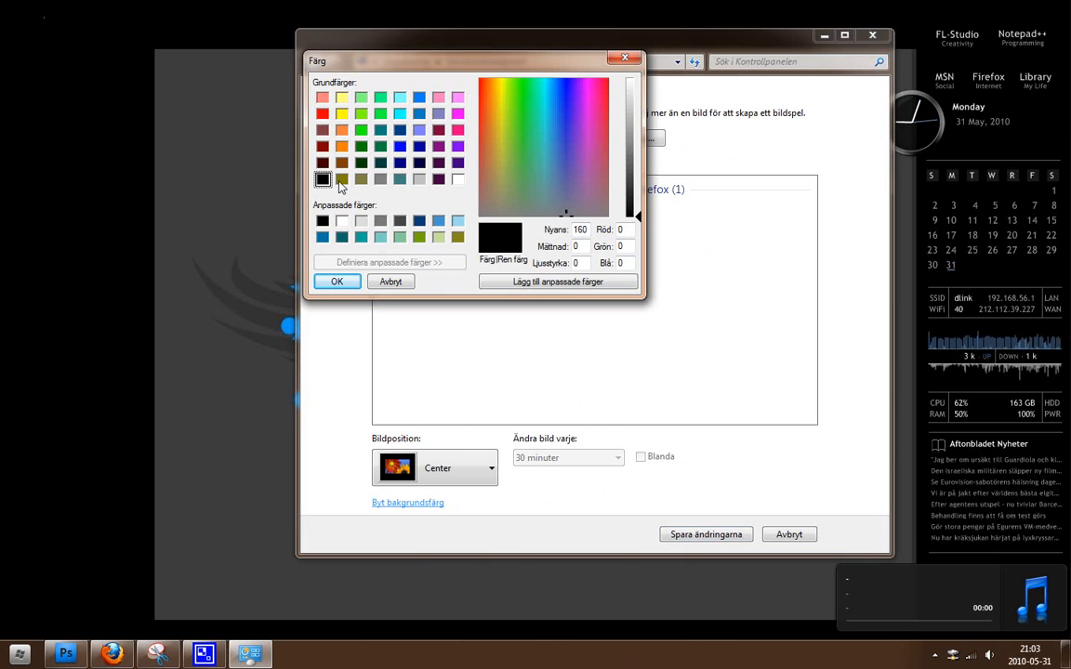
pyautogui.moveTo(390, 221)
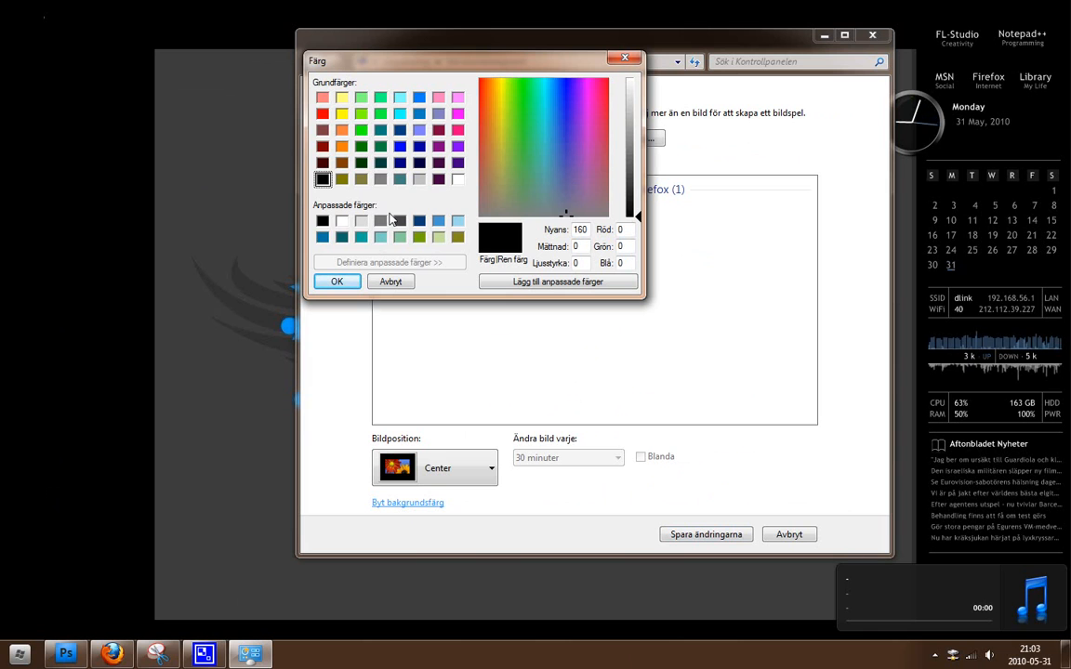
pyautogui.moveTo(196, 210)
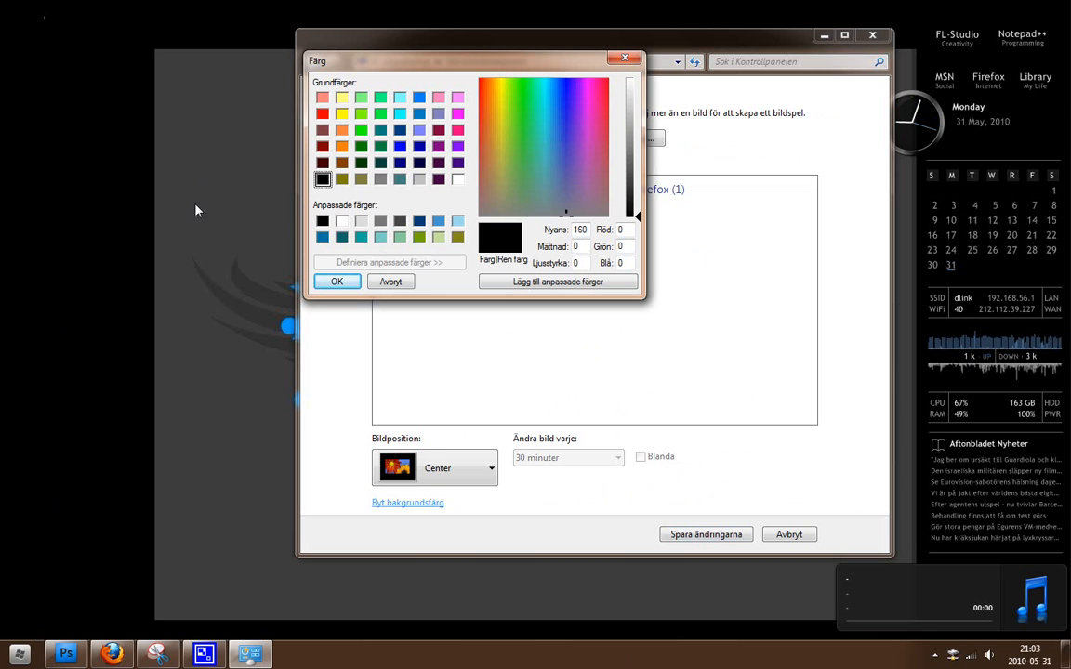
pyautogui.moveTo(223, 133)
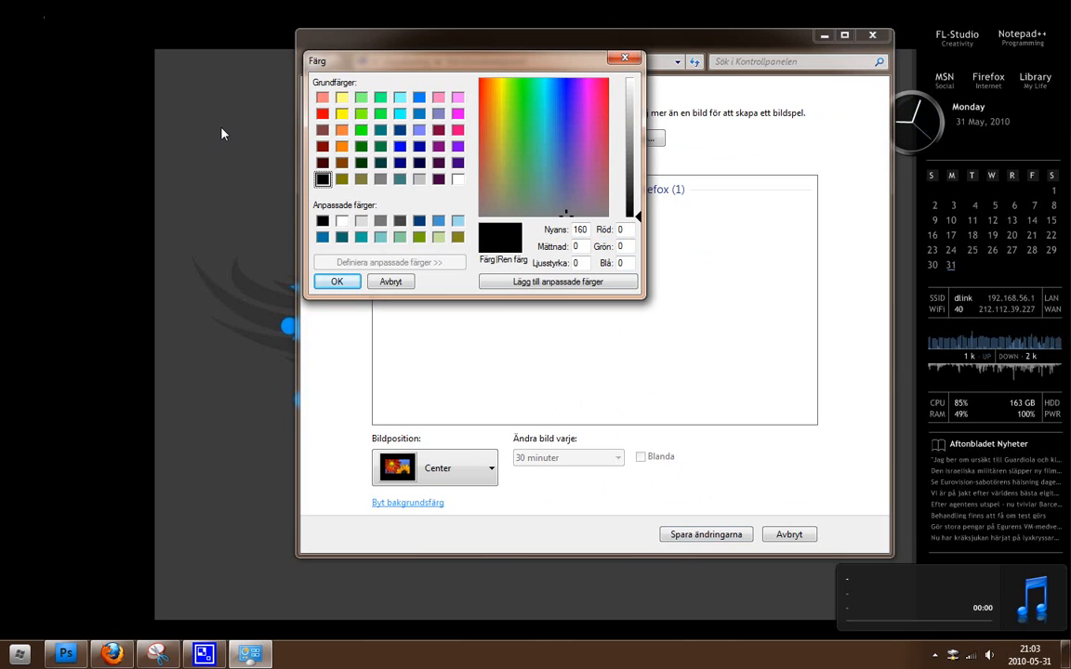
pyautogui.moveTo(404, 209)
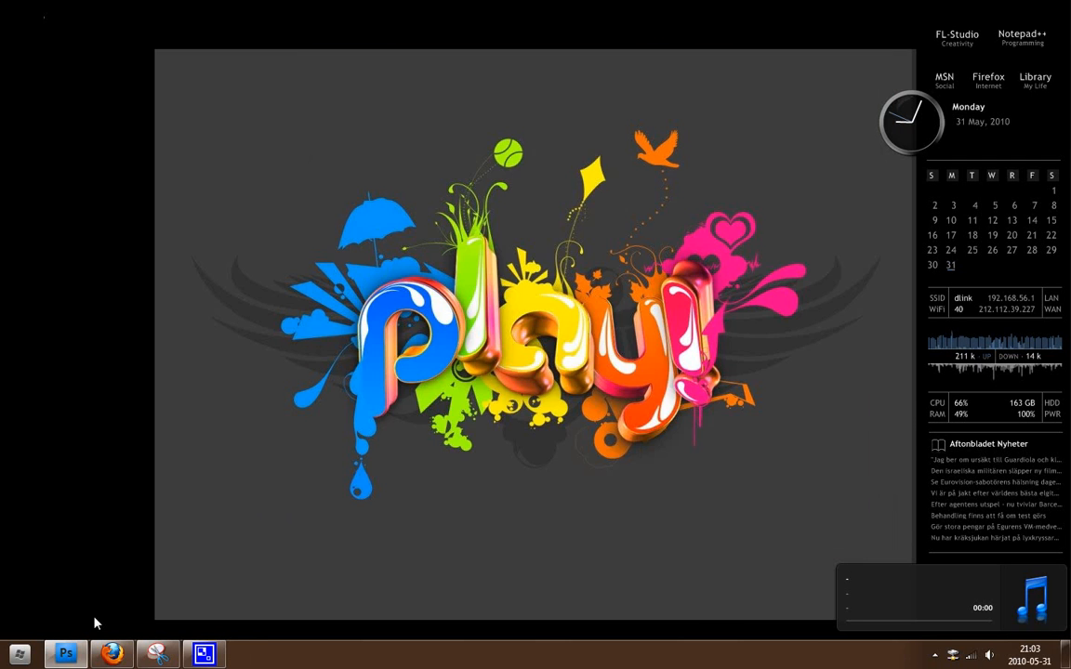
# Step: Sample the image's grey border in Photoshop's Color Picker, reading RGB 61,61,61
pyautogui.click(65, 654)
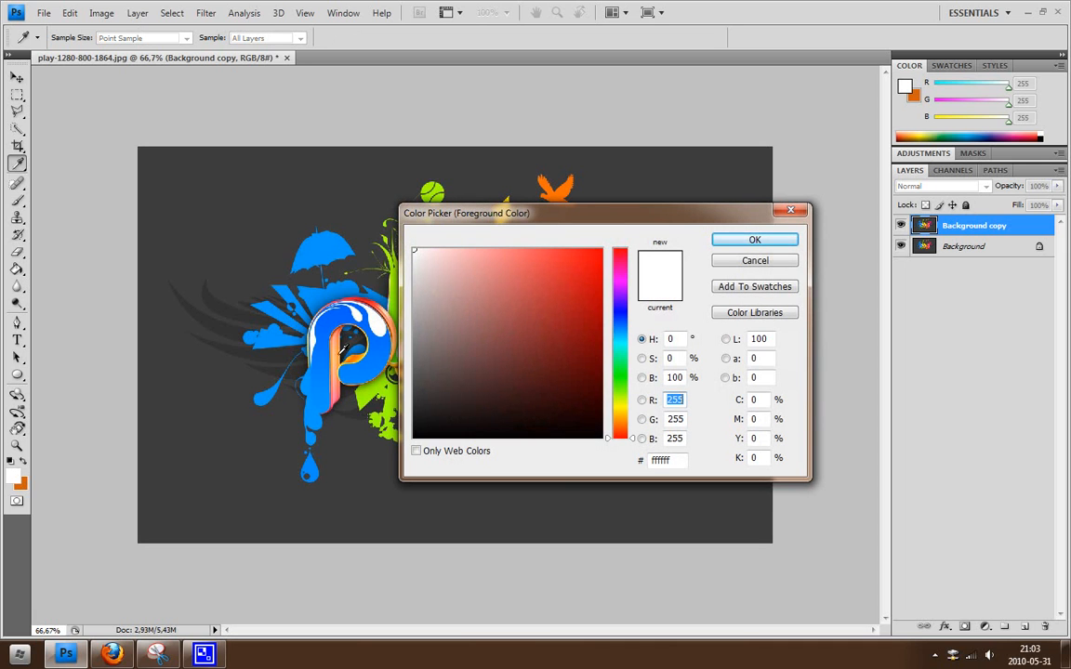
pyautogui.moveTo(156, 251)
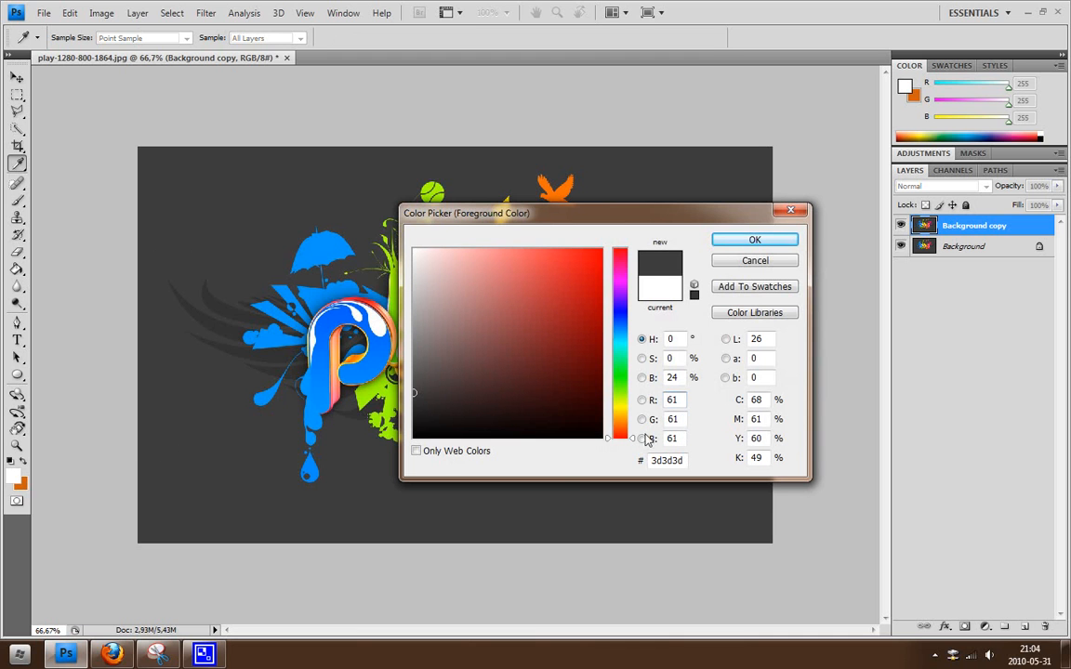
pyautogui.click(672, 420)
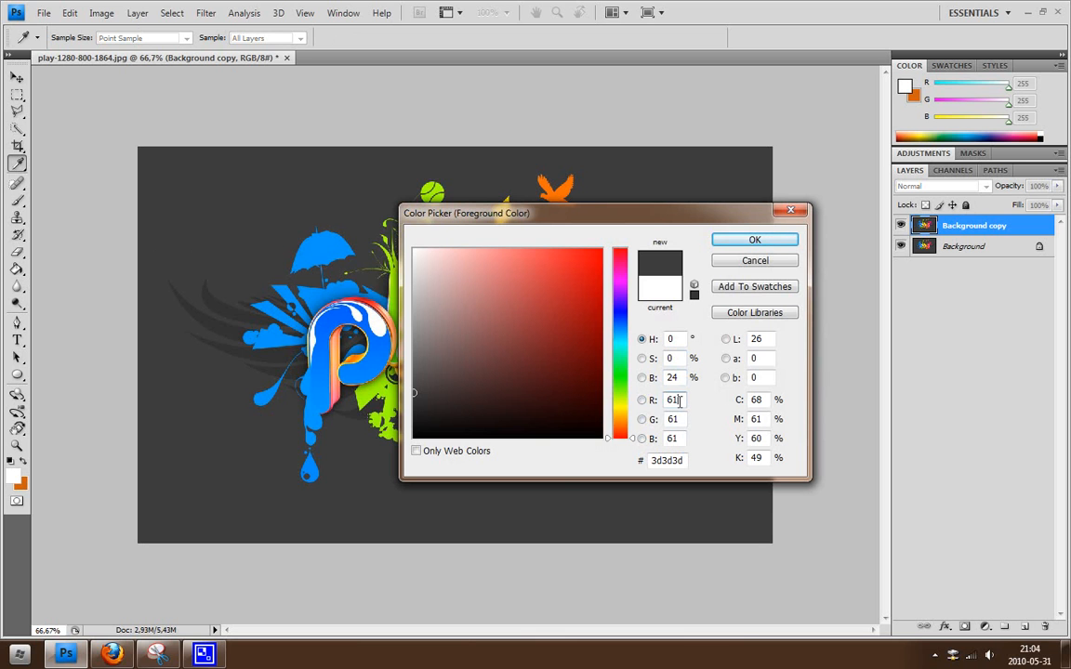
pyautogui.tripleClick(672, 400)
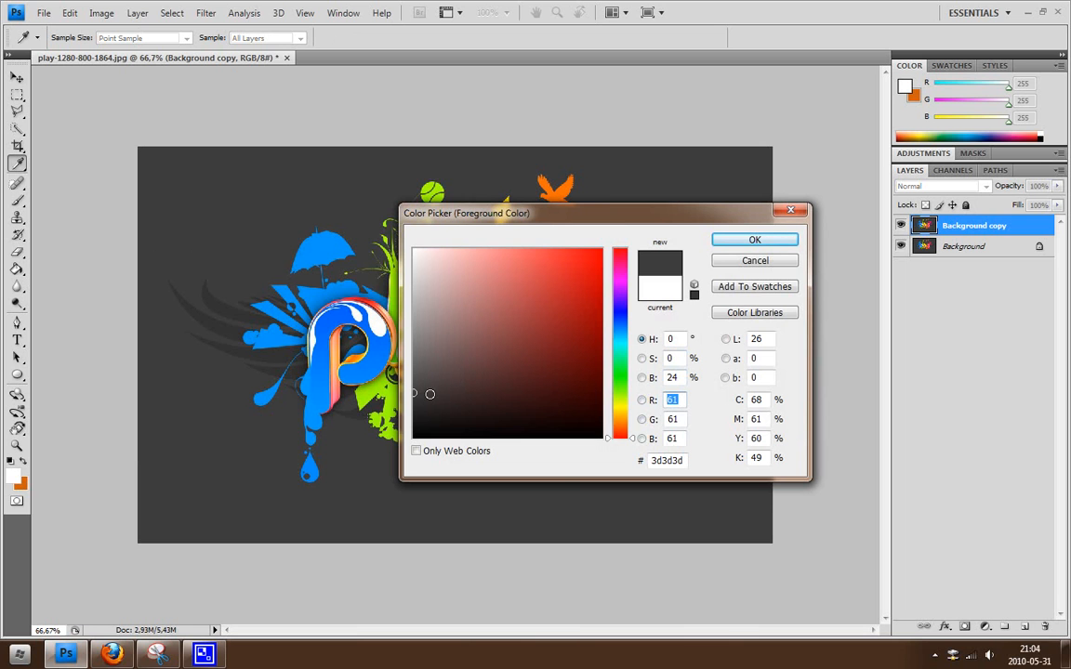
pyautogui.click(475, 380)
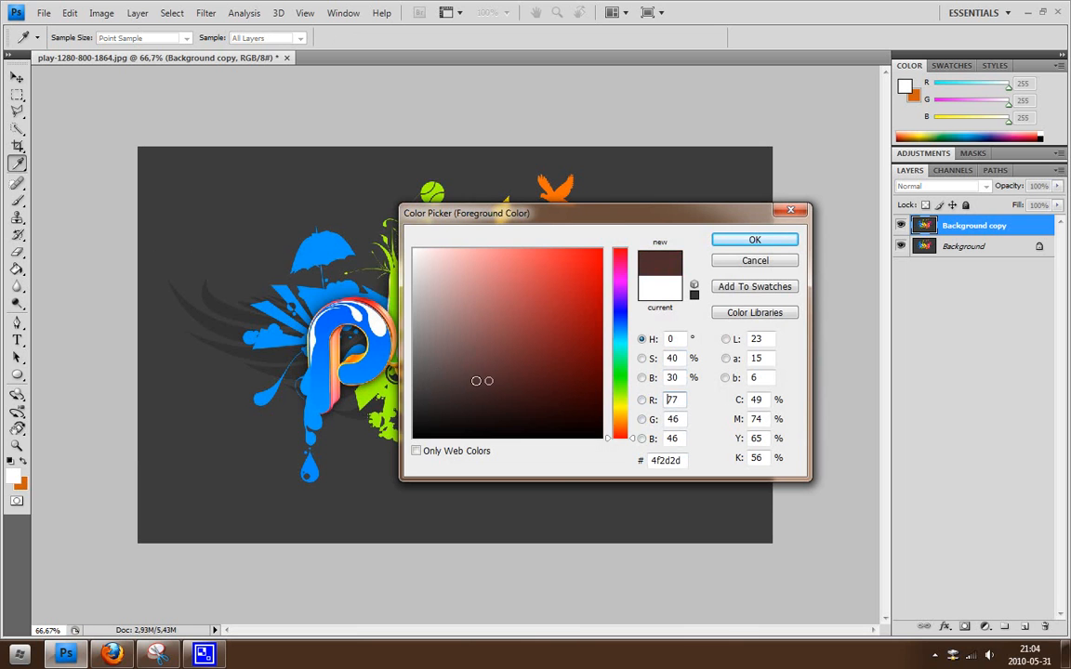
pyautogui.click(501, 360)
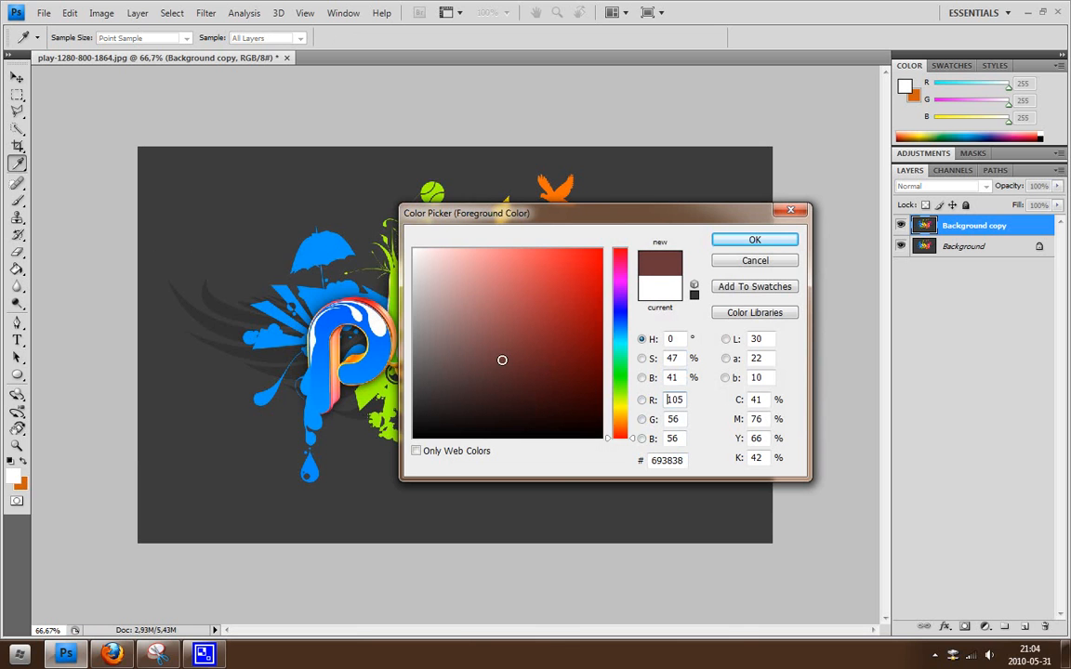
pyautogui.click(468, 376)
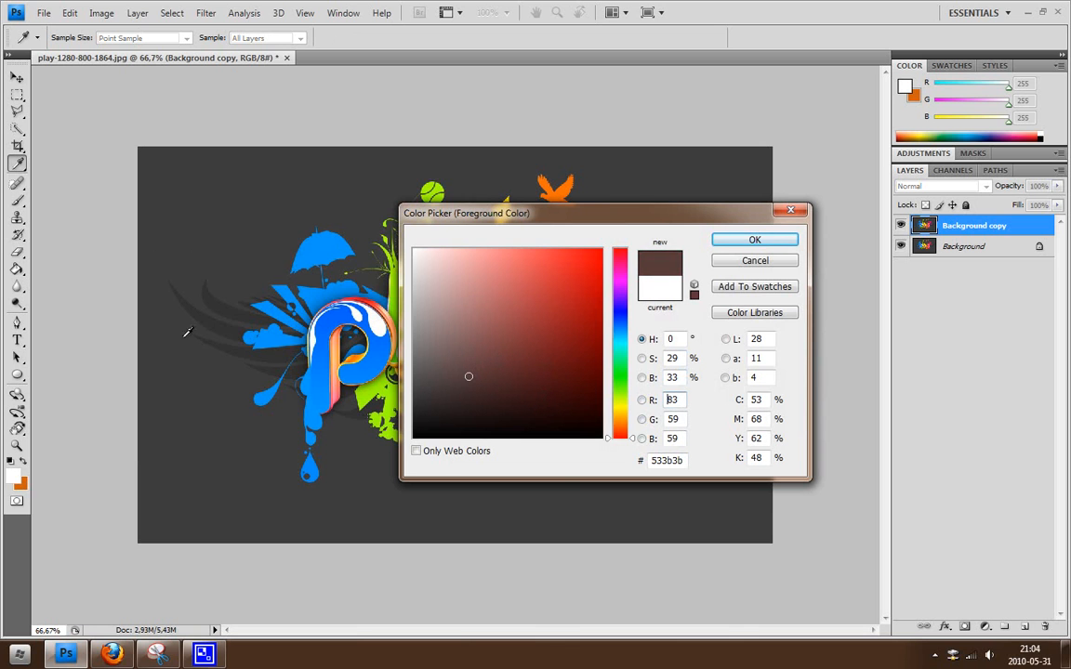
pyautogui.click(413, 392)
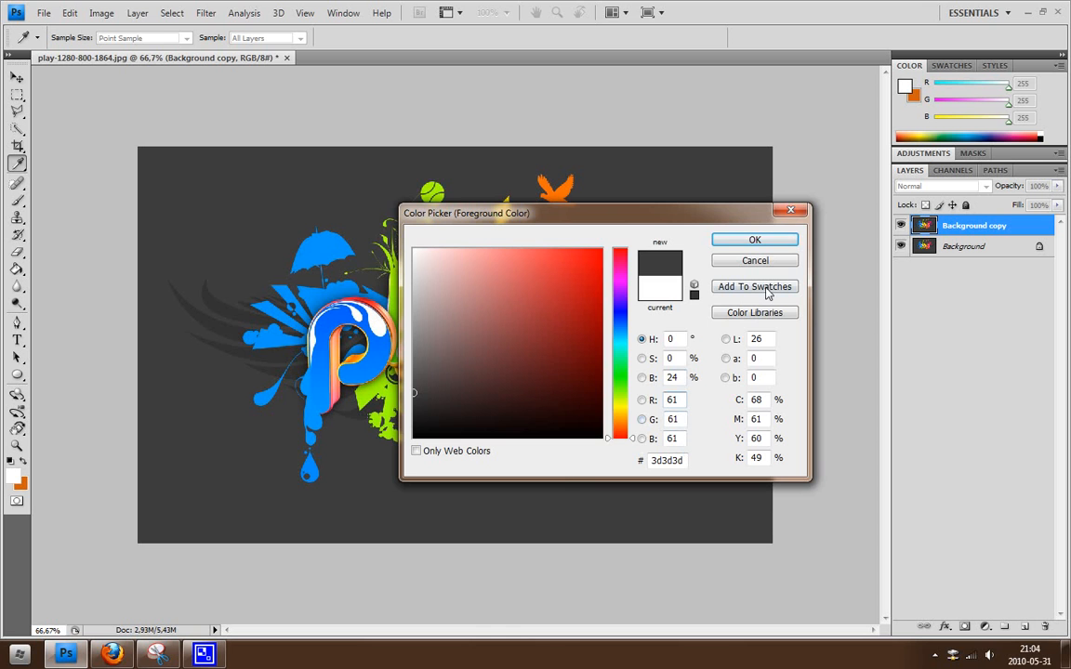
pyautogui.click(754, 239)
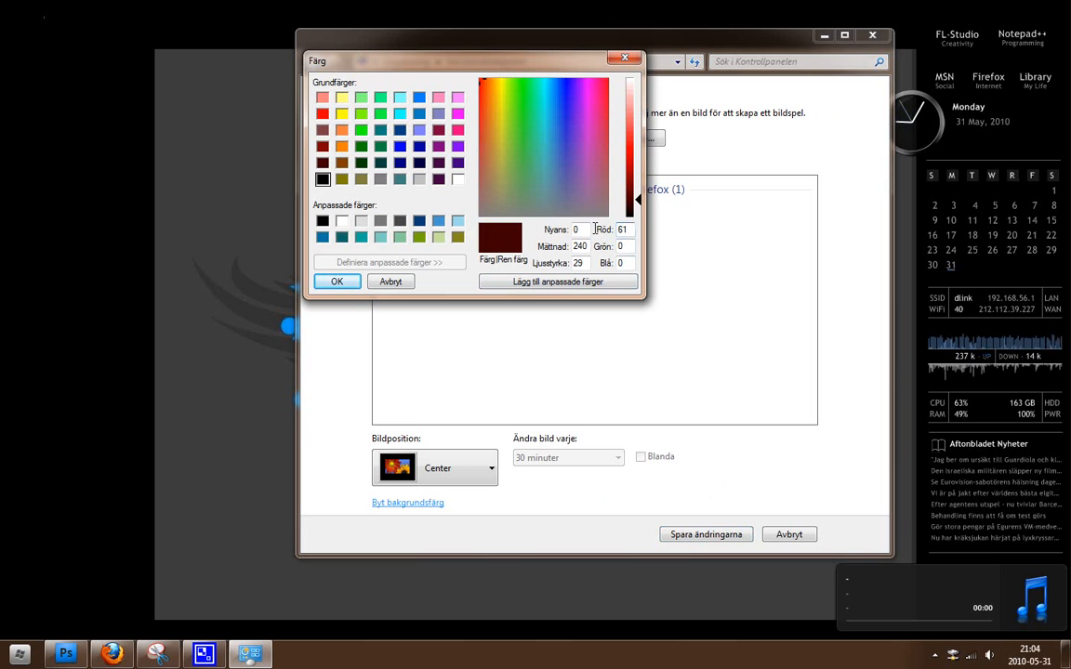
# Step: Enter 61 for the green and blue values in the Färg dialog
pyautogui.click(500, 82)
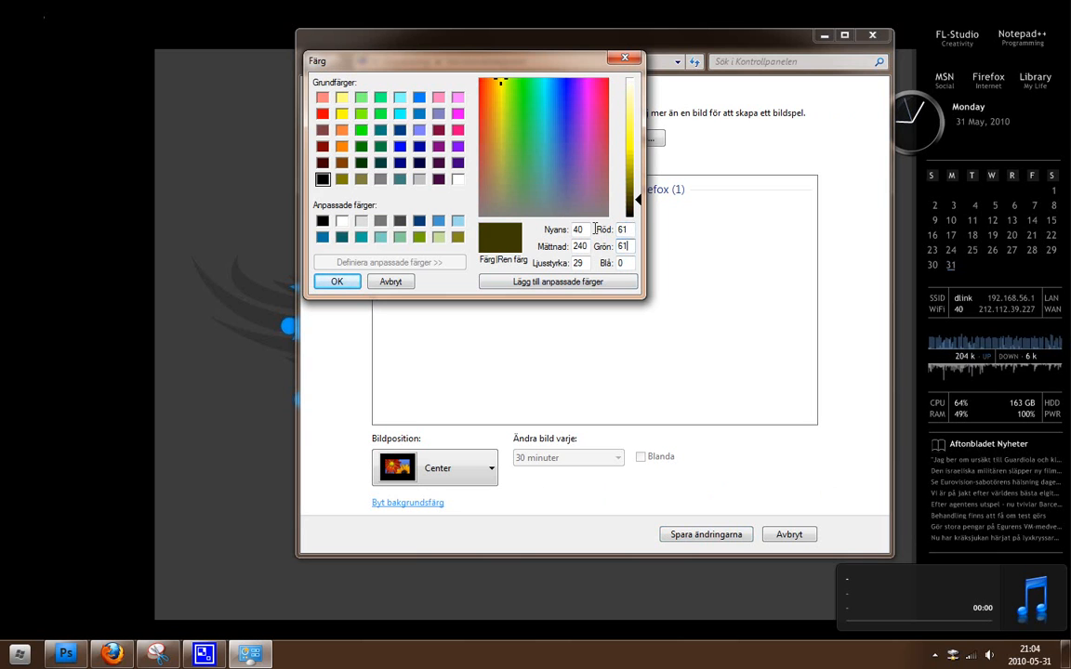
pyautogui.click(567, 205)
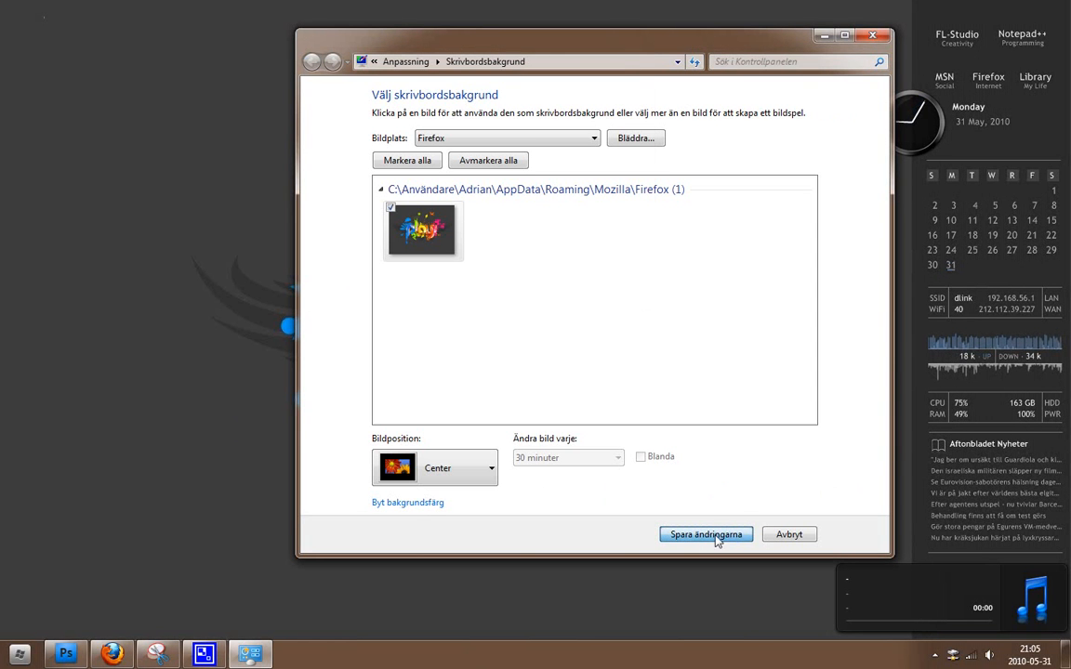
# Step: Save the centered wallpaper with the dark grey background and view the desktop
pyautogui.click(706, 533)
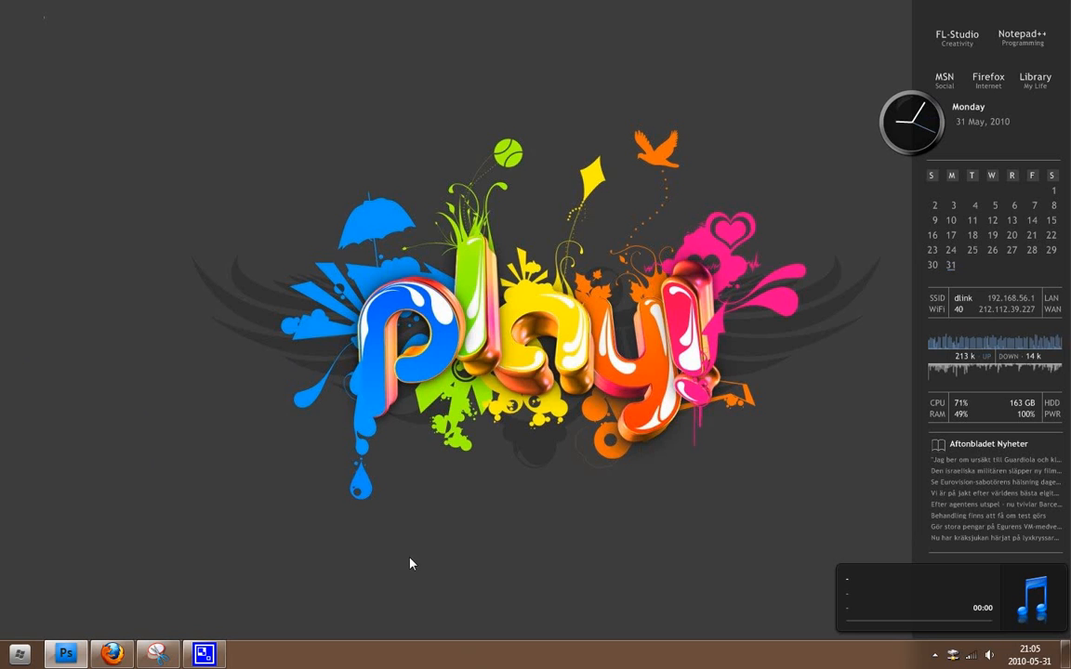
pyautogui.moveTo(155, 367)
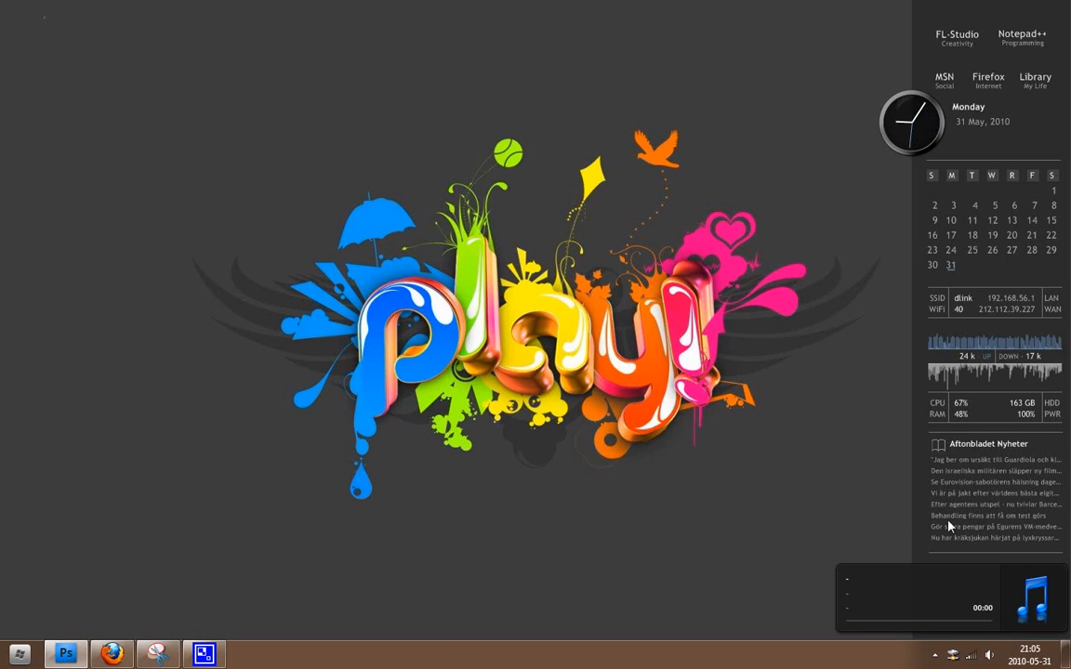
pyautogui.click(935, 655)
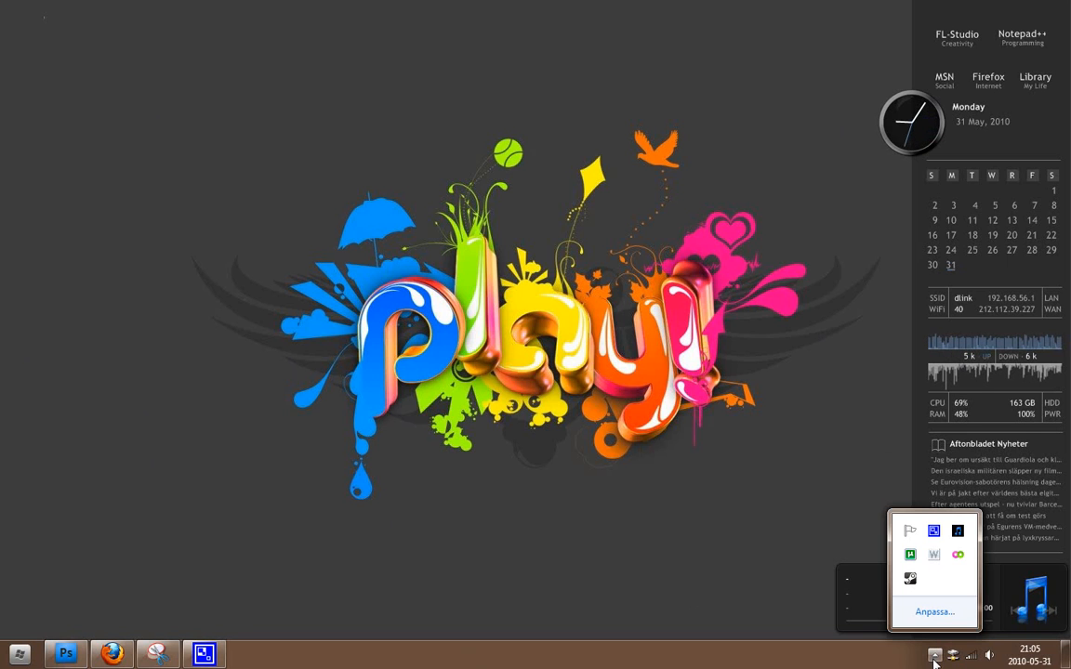